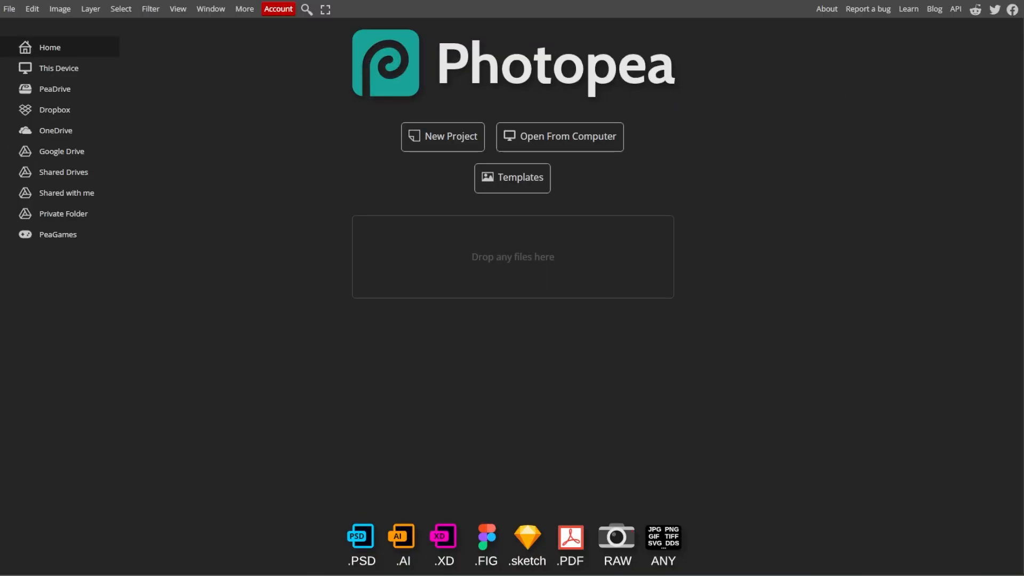
Open the street-signs photo and review the Marquee and Magic Wand selection tool flyouts.
click(10, 9)
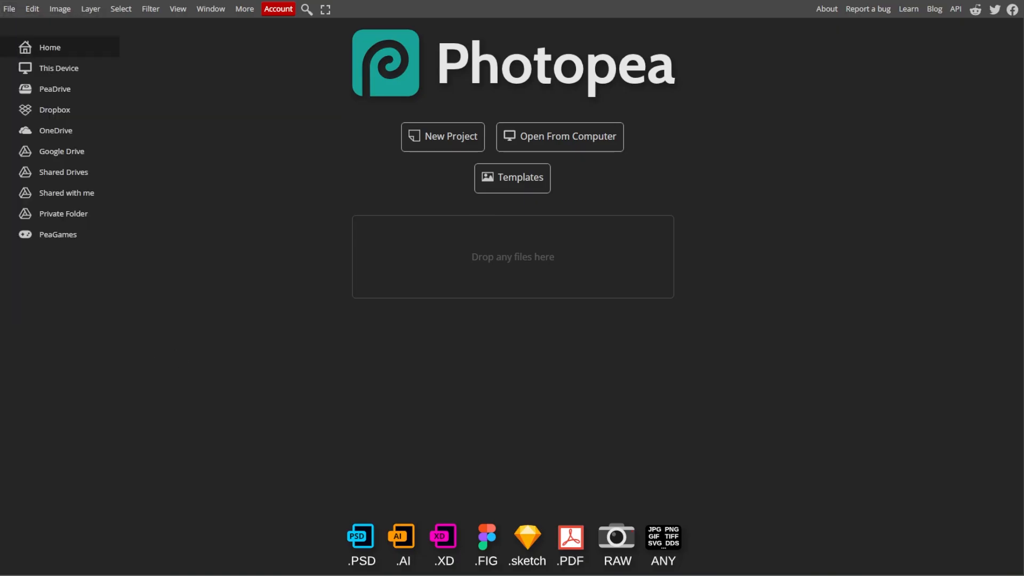
click(566, 136)
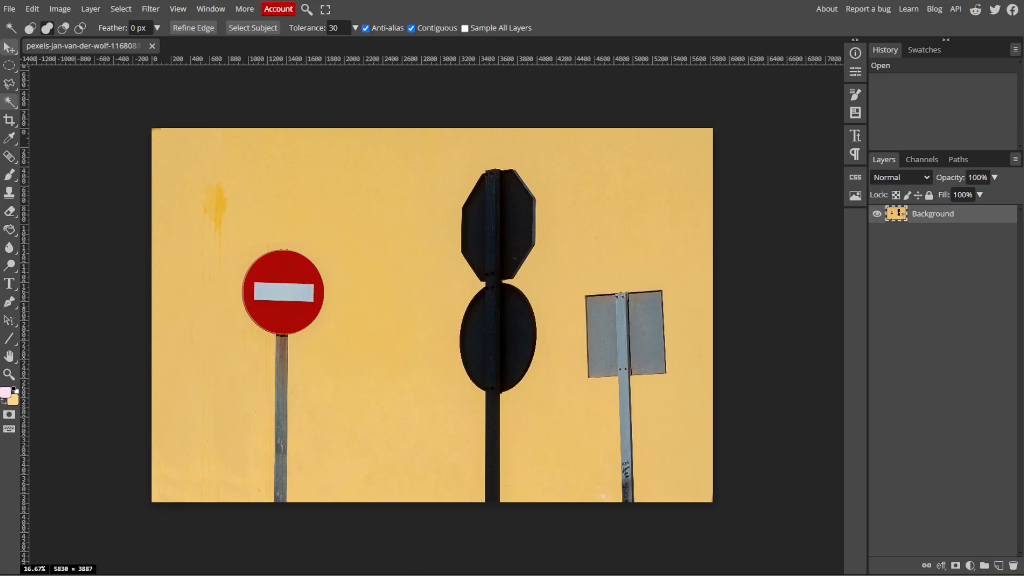
mouse_move(247, 321)
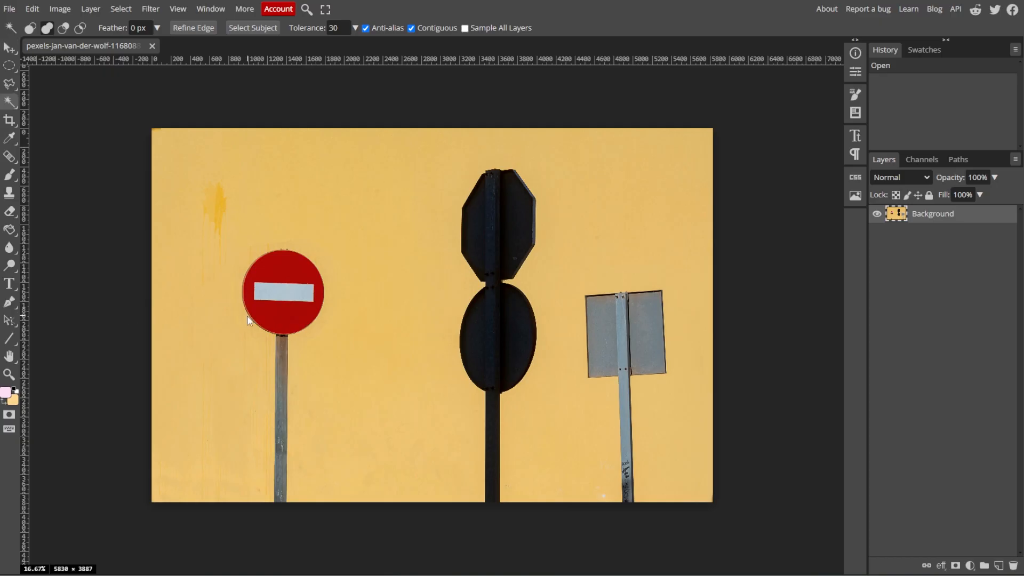
click(11, 65)
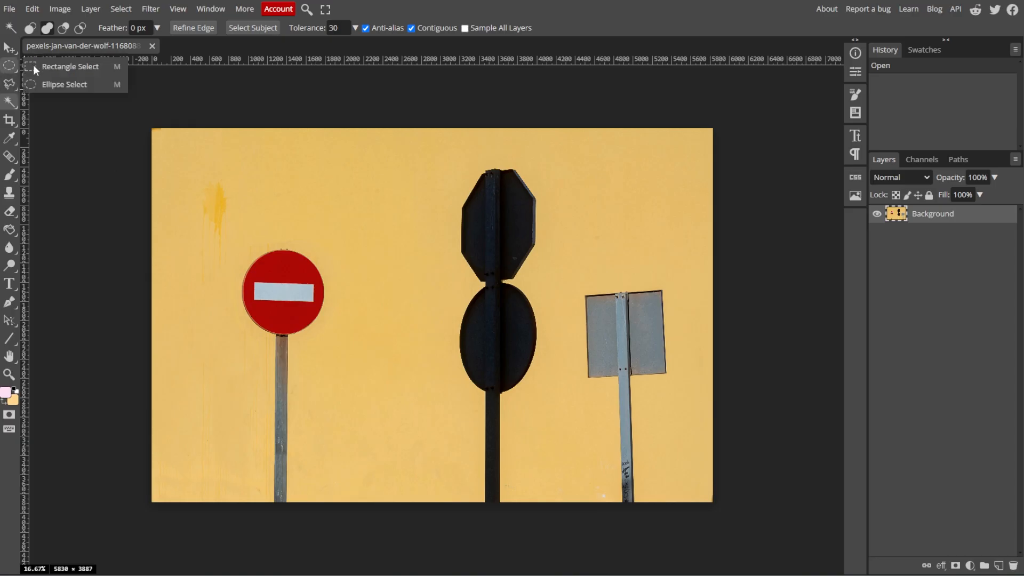
mouse_move(64, 92)
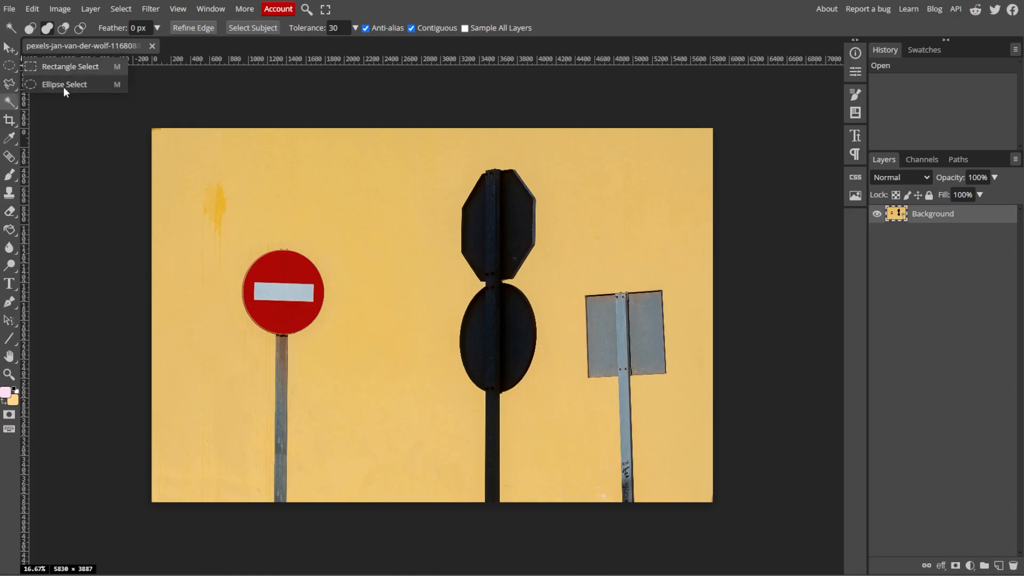
mouse_move(70, 66)
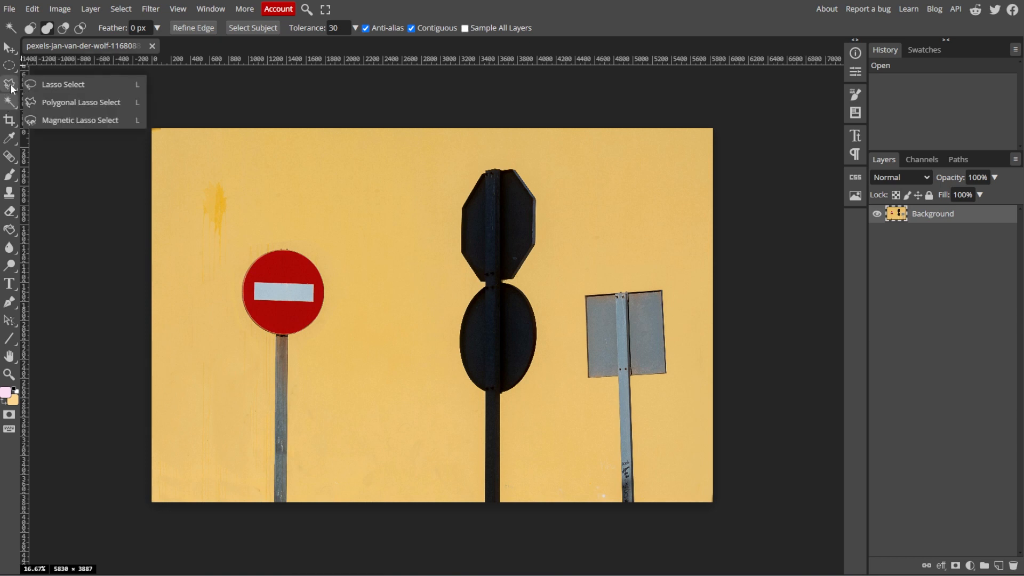
mouse_move(88, 111)
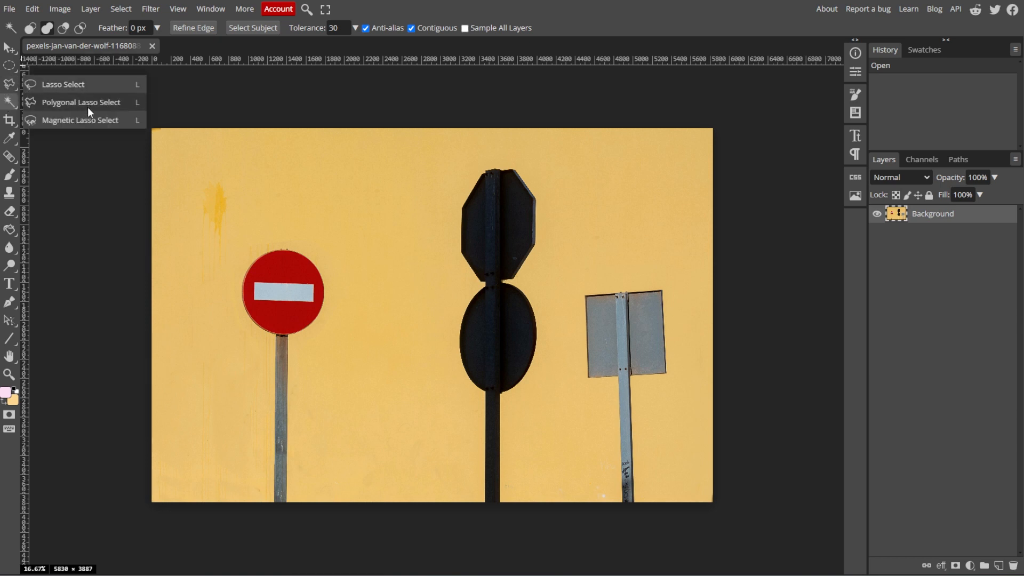
click(10, 102)
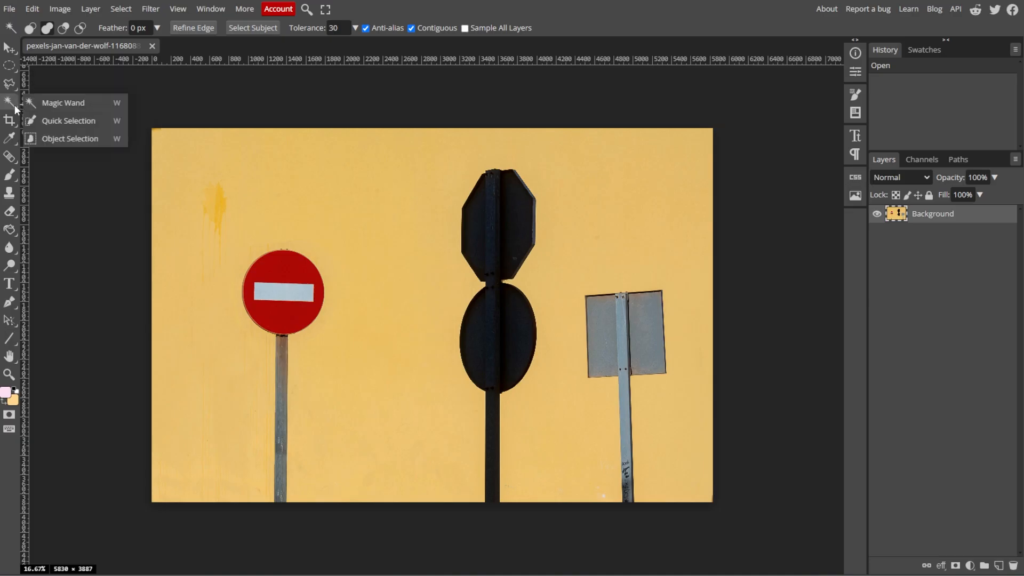
mouse_move(69, 111)
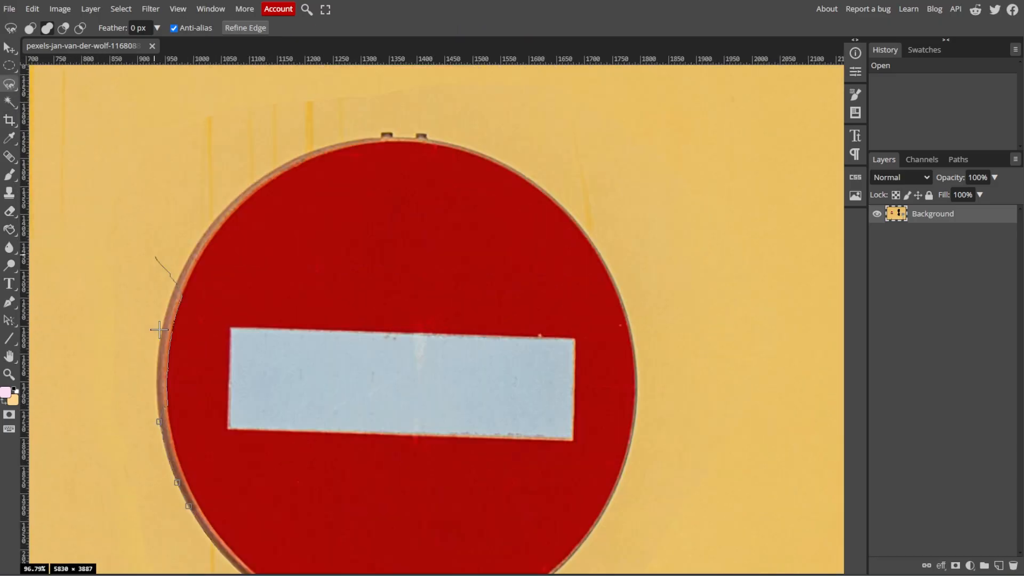
Build a lasso selection around the red no-entry sign and down its pole with successive strokes.
click(335, 144)
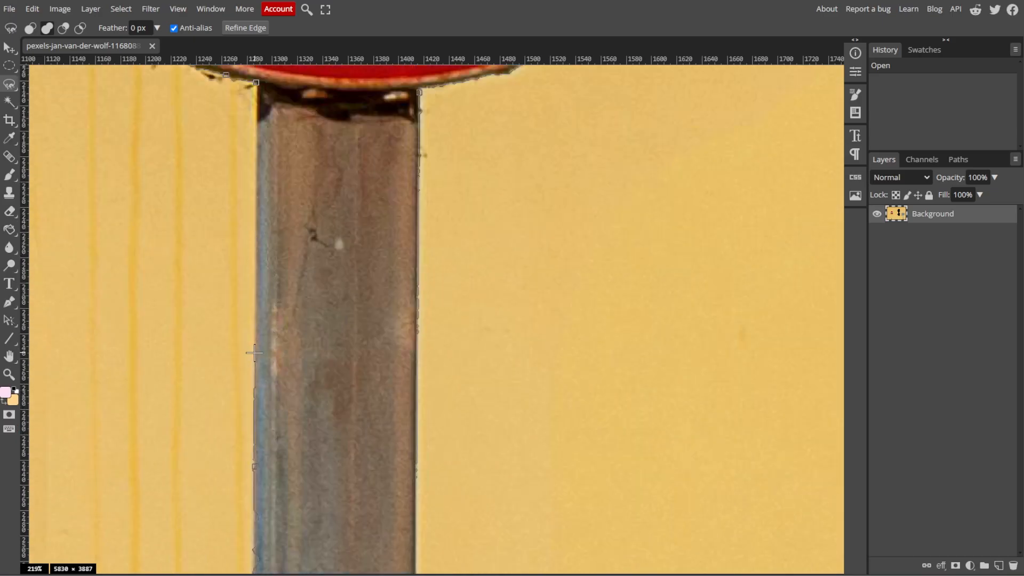
click(9, 83)
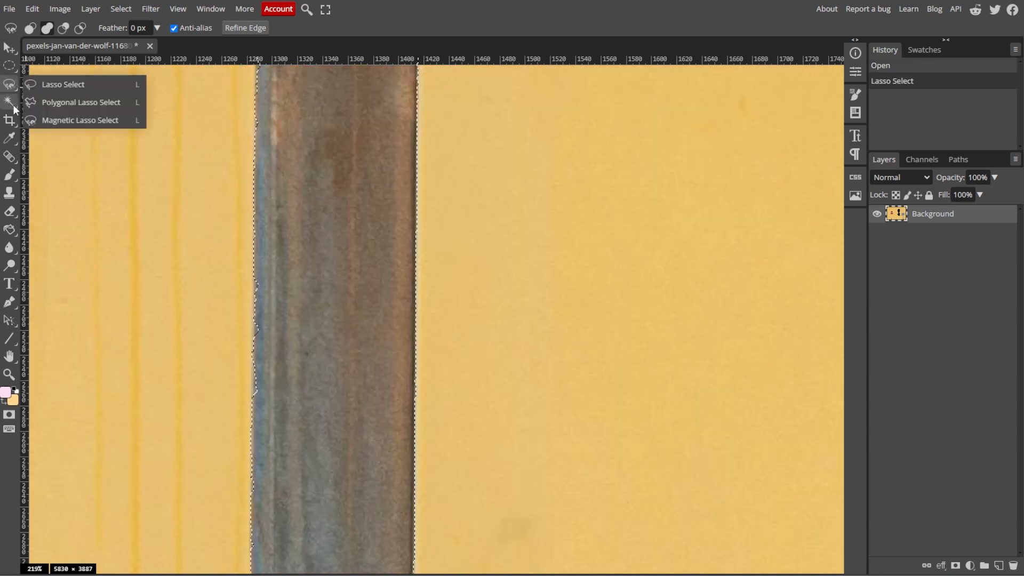
click(63, 83)
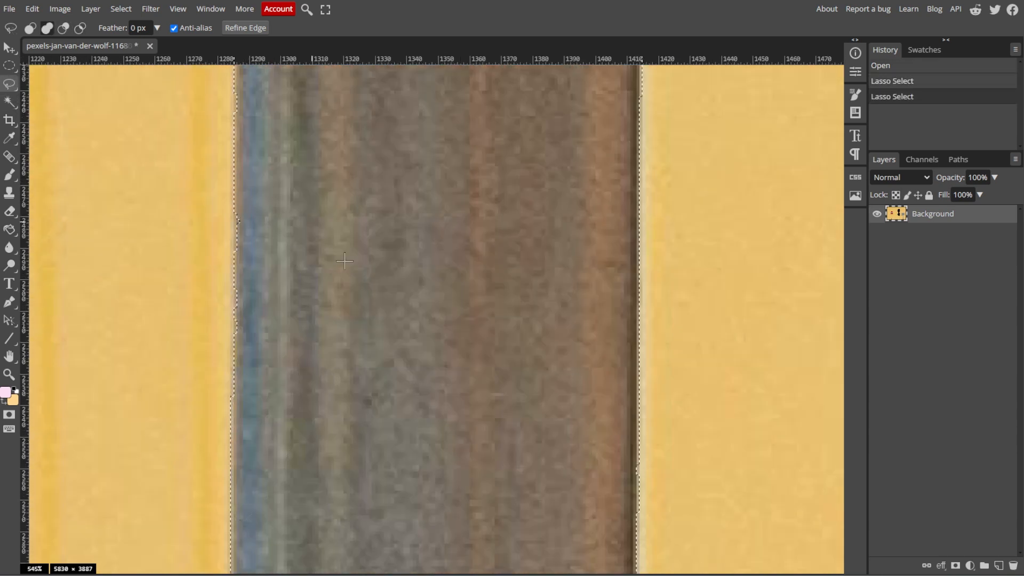
click(11, 84)
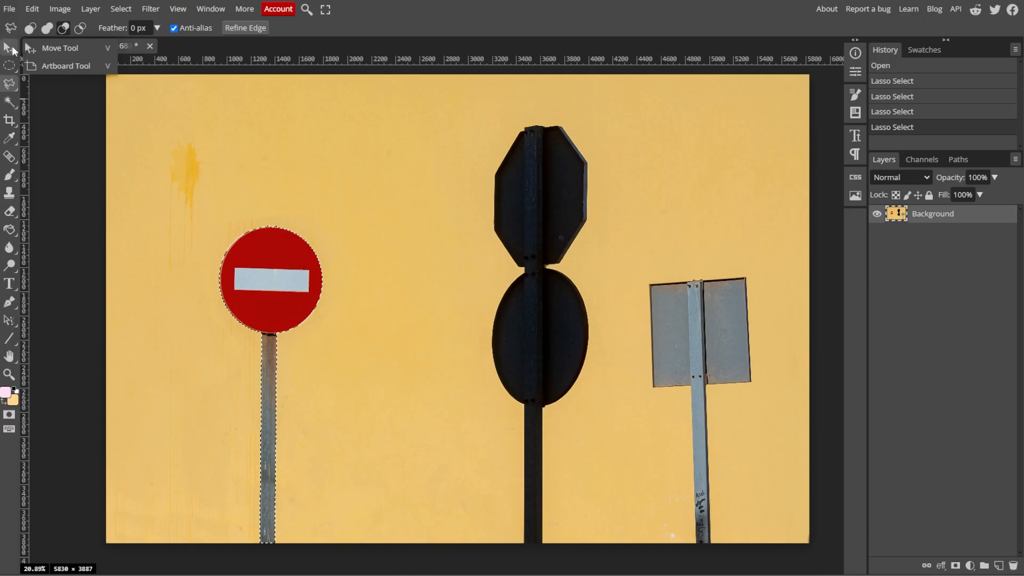
Drag the selected sign and pole rightward with the Move Tool, leaving a transparent cut-out.
click(10, 28)
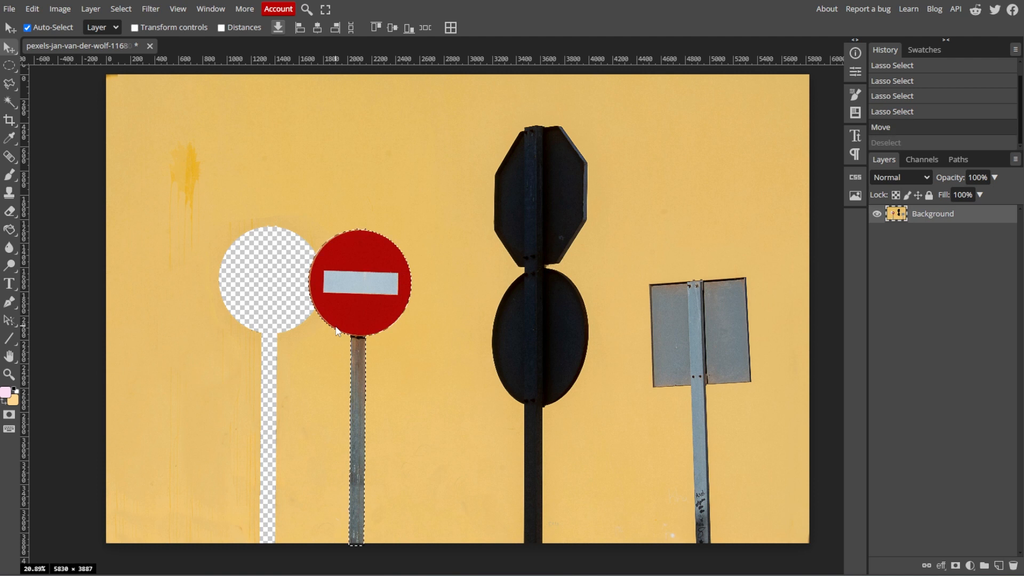
click(121, 8)
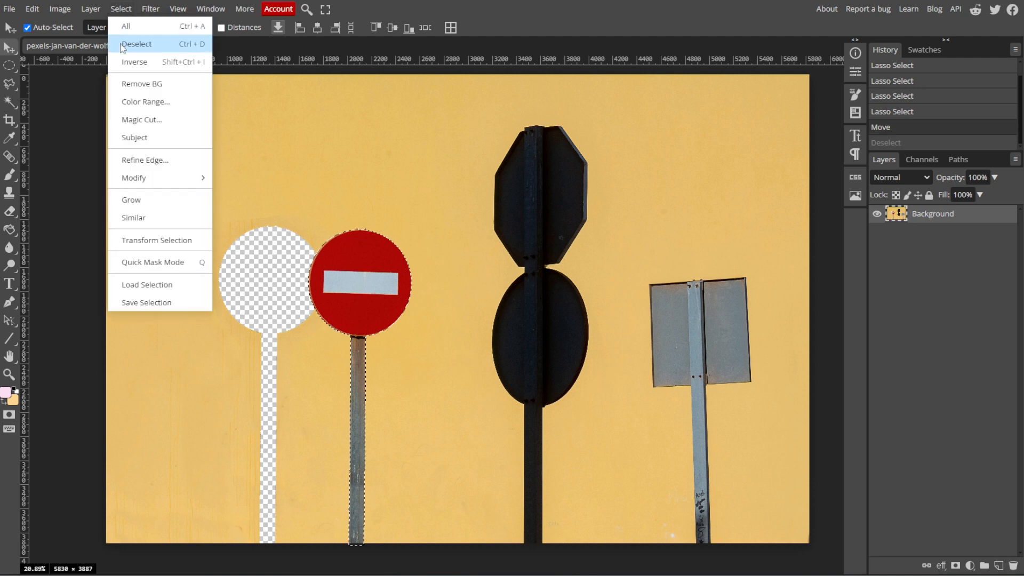
click(138, 44)
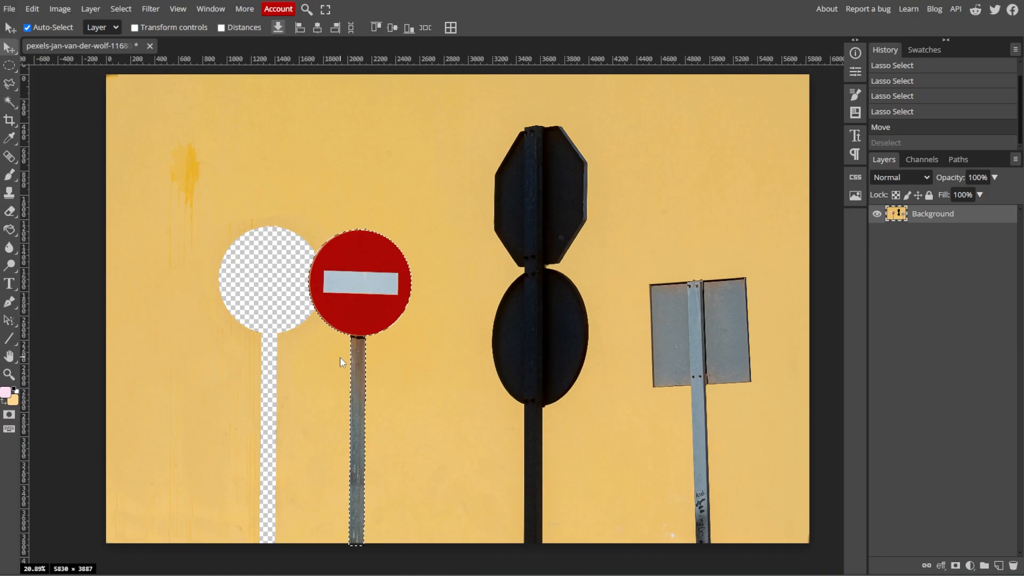
Free Transform the sign back into place, copy it to Layer 1 via Ctrl+J, and deselect.
click(30, 8)
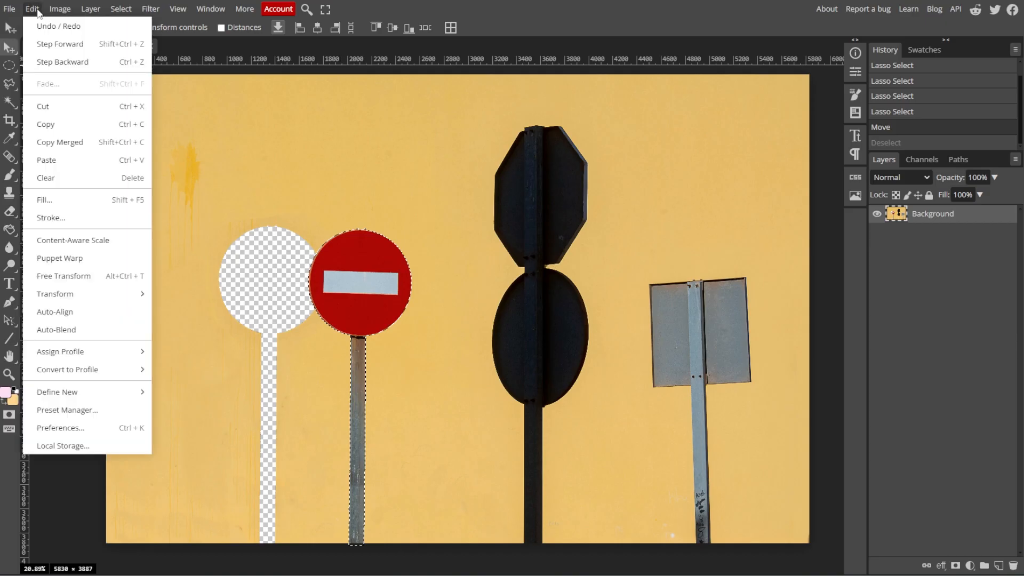
click(63, 275)
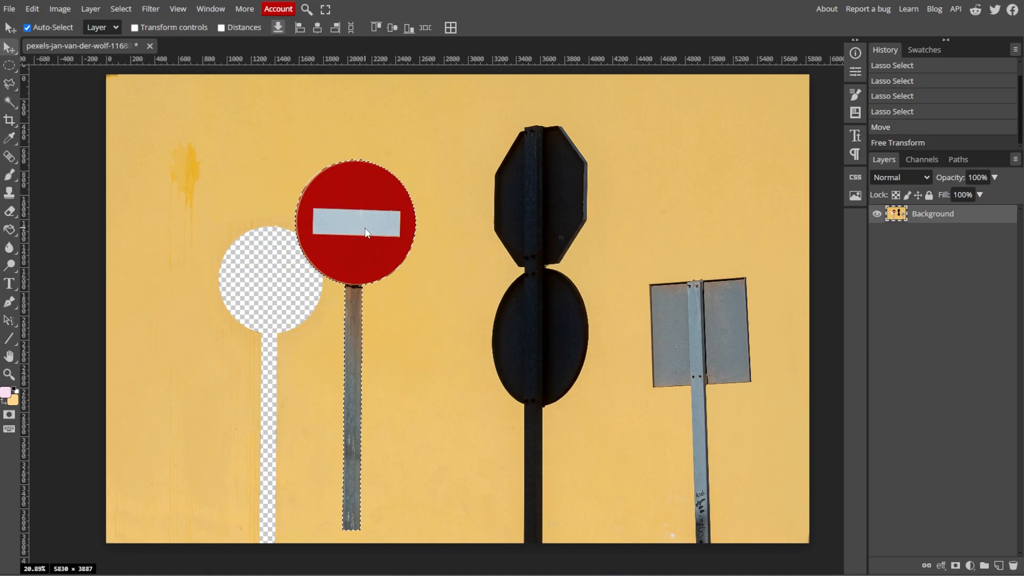
key(ctrl+j)
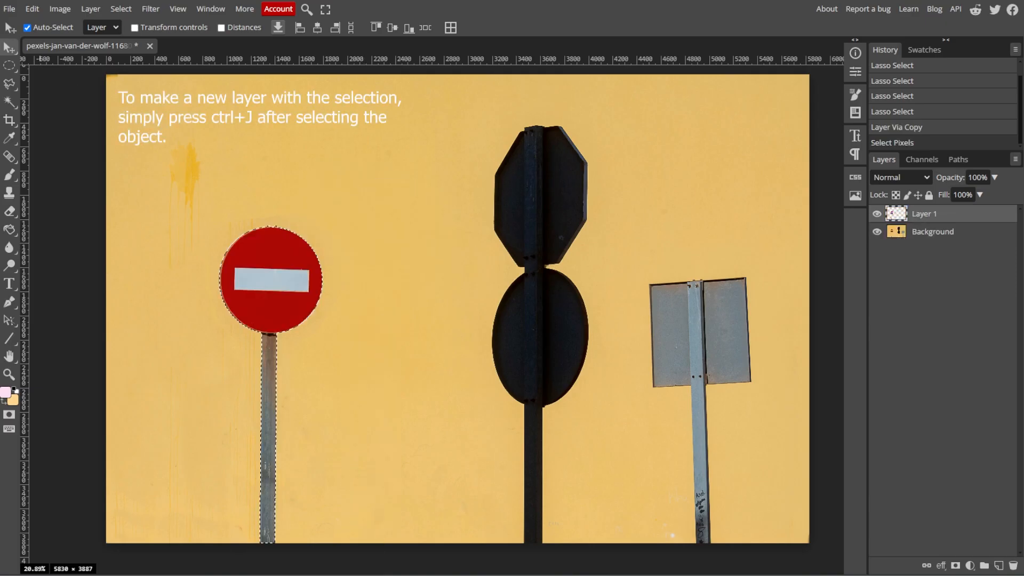
key(ctrl+d)
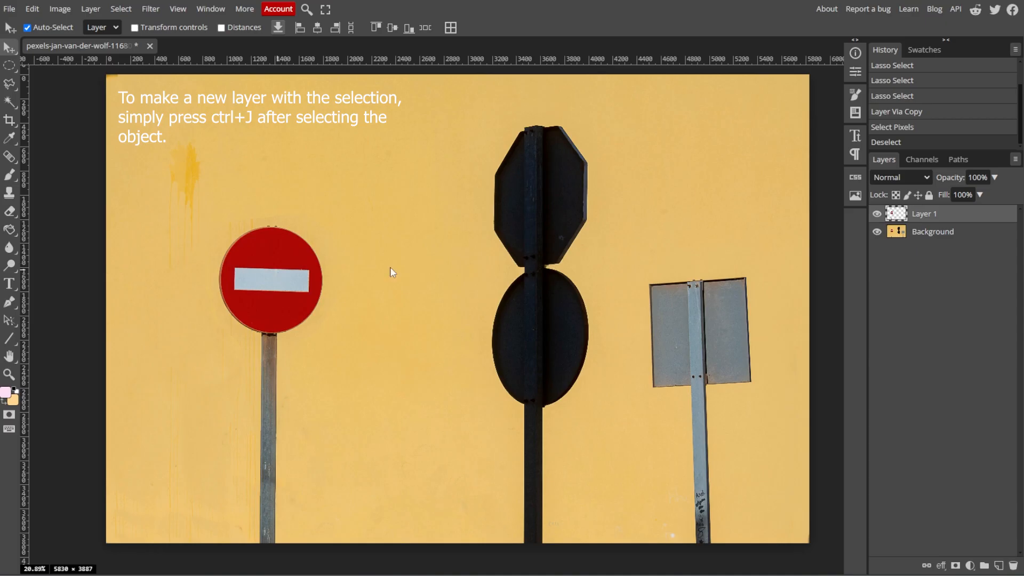